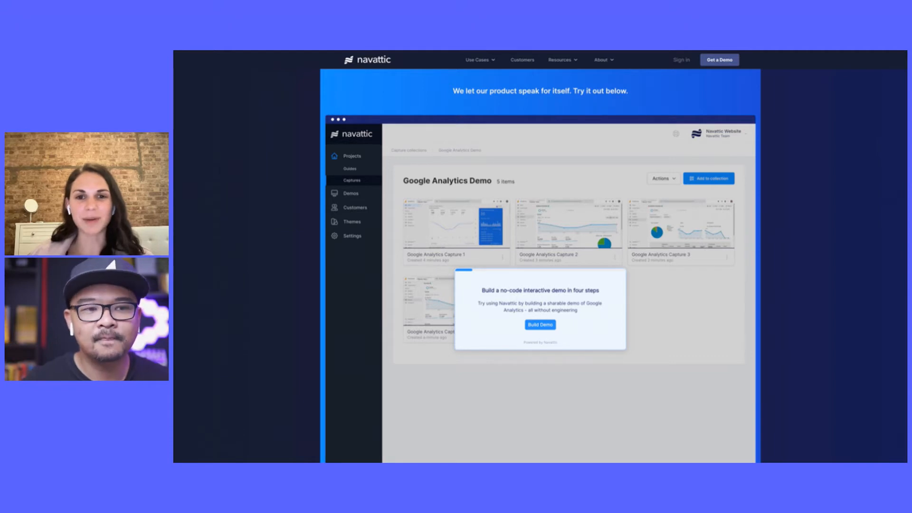
# Exit the embedded Google Analytics demo so it resets behind its start prompt
pyautogui.click(540, 325)
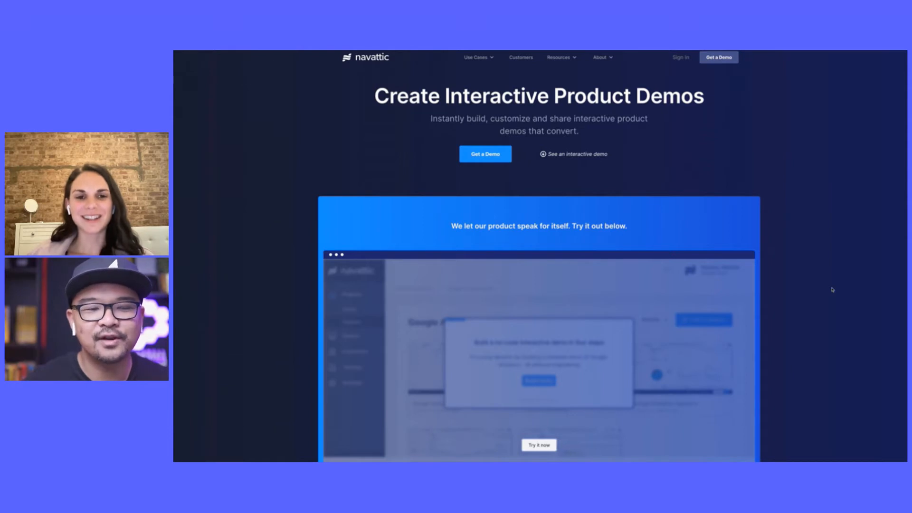
# Scroll down to the embedded demo and launch it on the Google Analytics captures
pyautogui.scroll(-3)
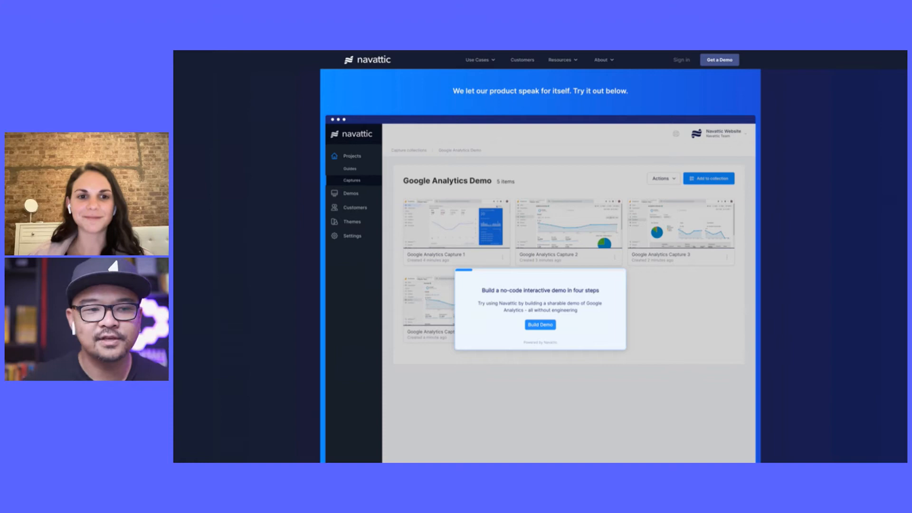
# Walk through building the demo: edit Google Analytics Capture 1, then publish the three-step flow
pyautogui.click(540, 324)
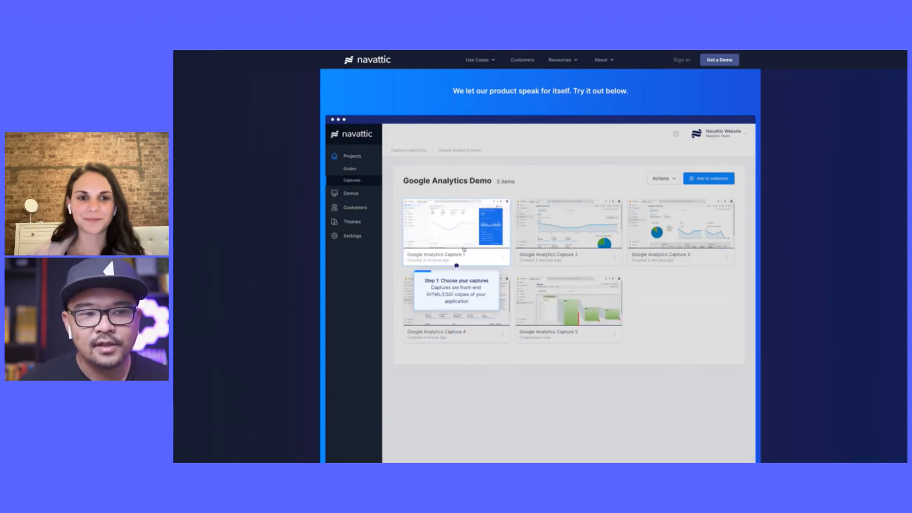
pyautogui.click(457, 227)
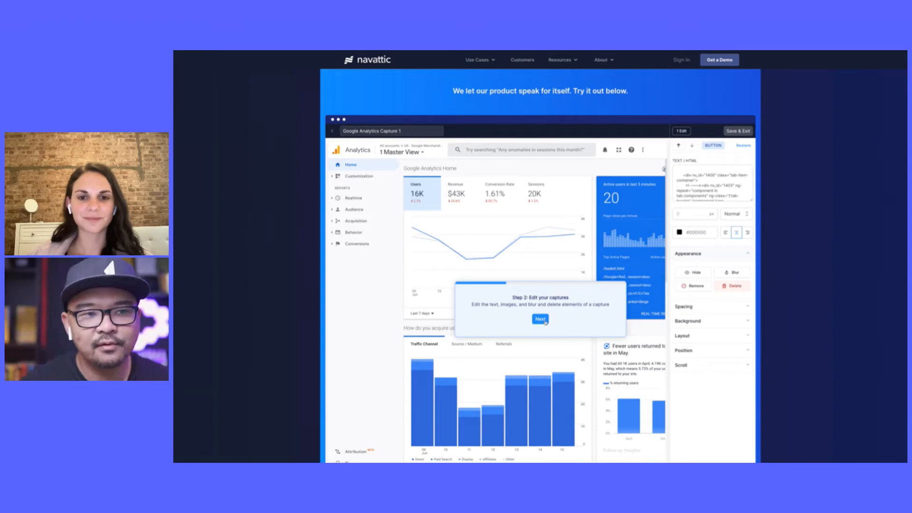
pyautogui.click(539, 319)
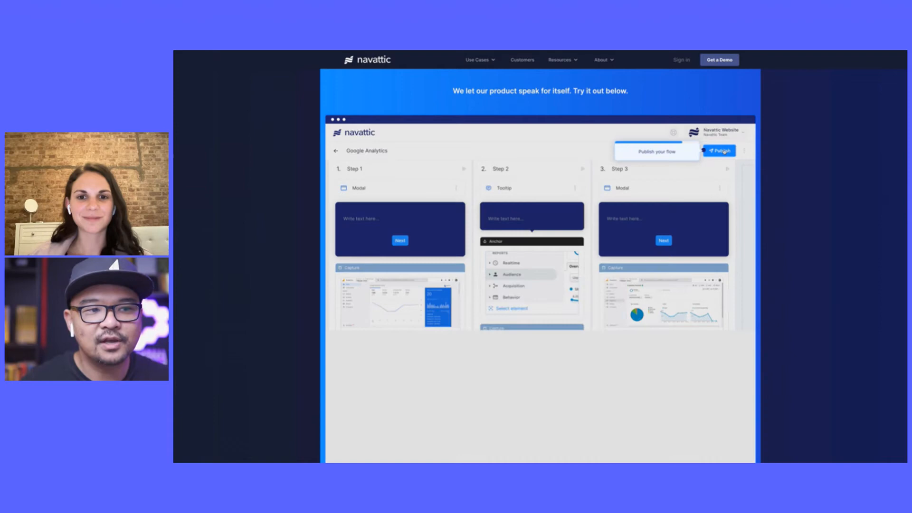
pyautogui.click(719, 151)
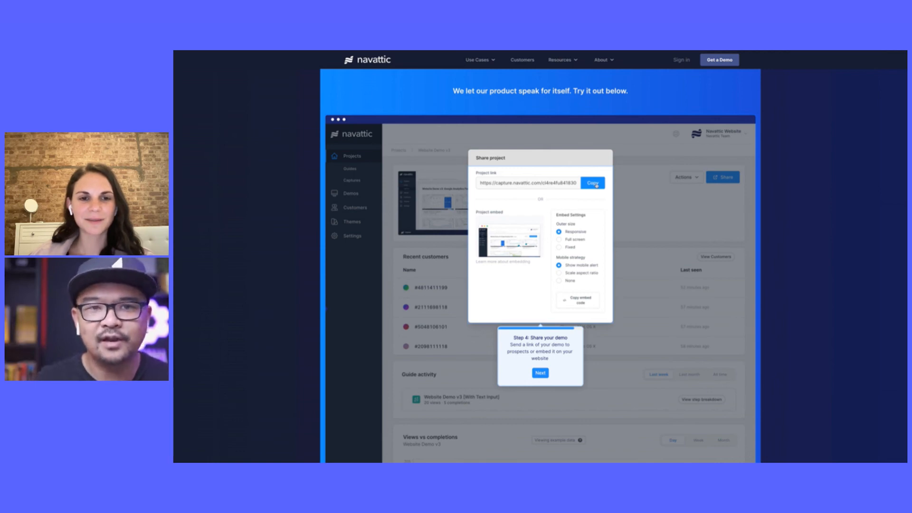
# Finish the sharing step to land on the Get a Demo request form
pyautogui.click(720, 59)
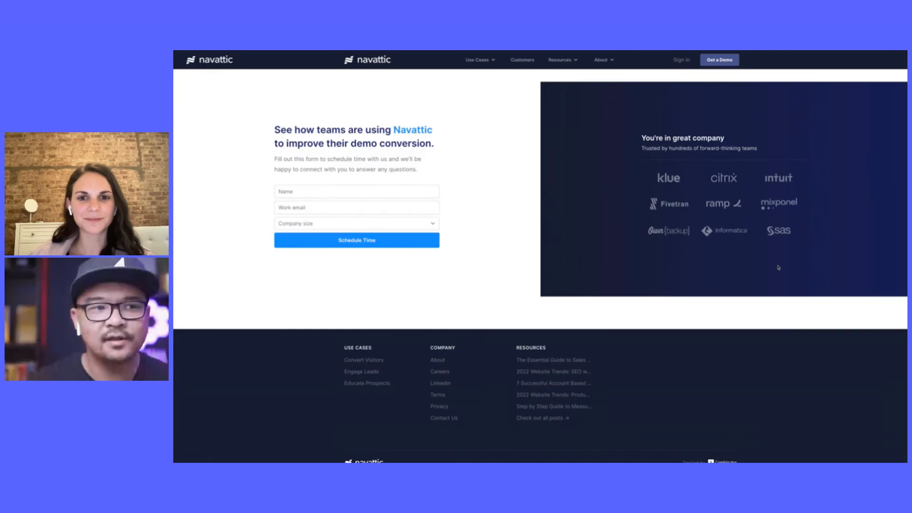